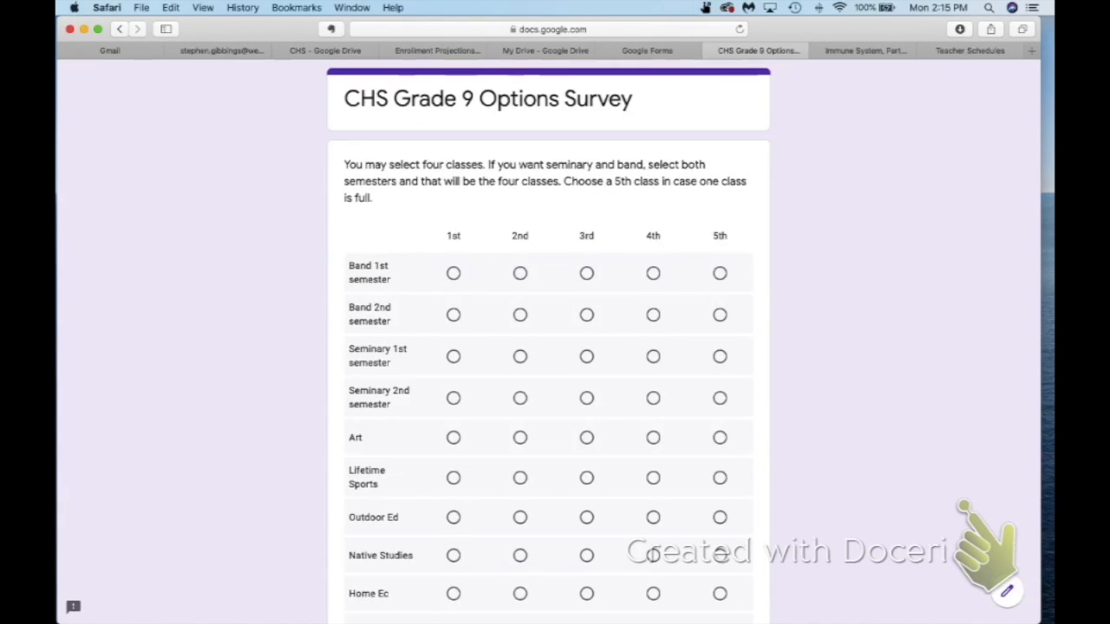
- Mark Band 1st and 2nd semester as 1st/2nd, Seminary 1st/2nd as 3rd/4th, Art 5th
{"action": "left_click", "coordinate": [453, 273]}
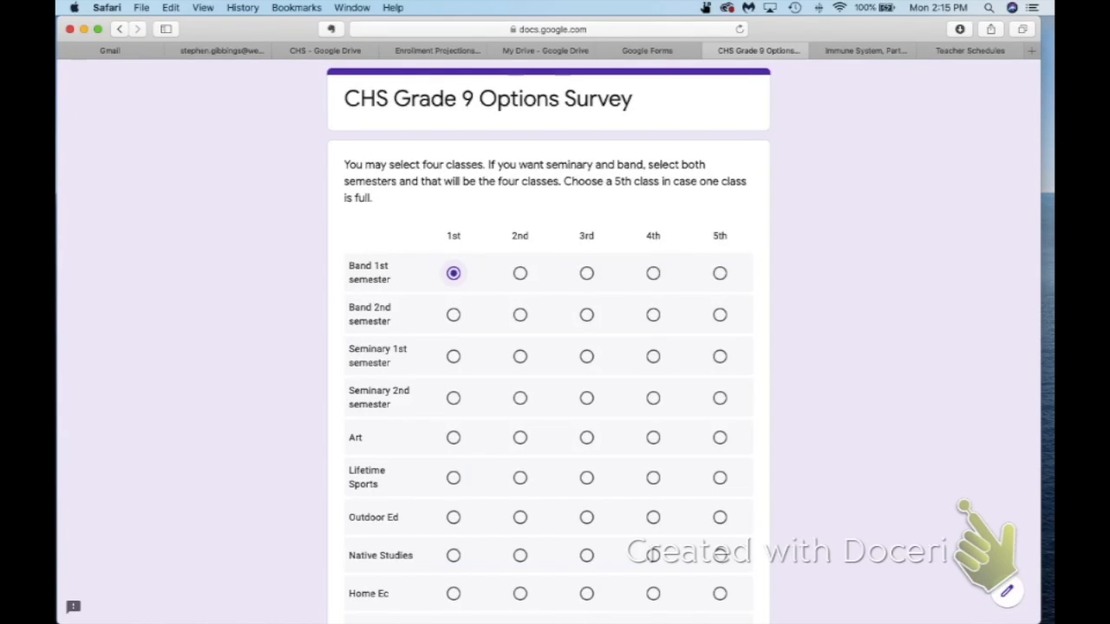
{"action": "left_click", "coordinate": [519, 314]}
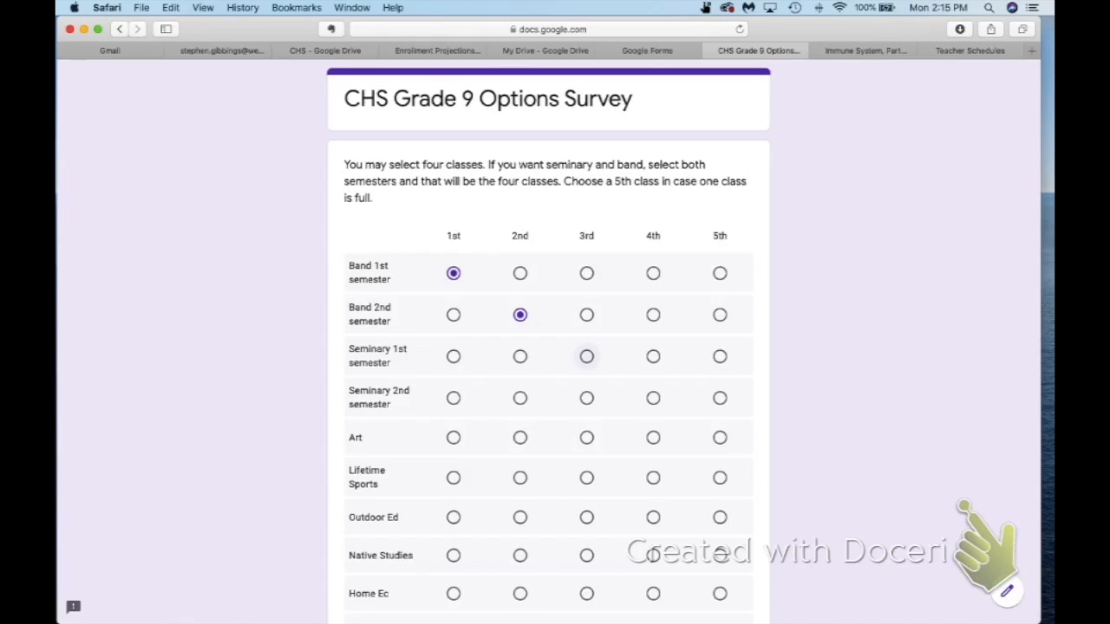
{"action": "left_click", "coordinate": [586, 356]}
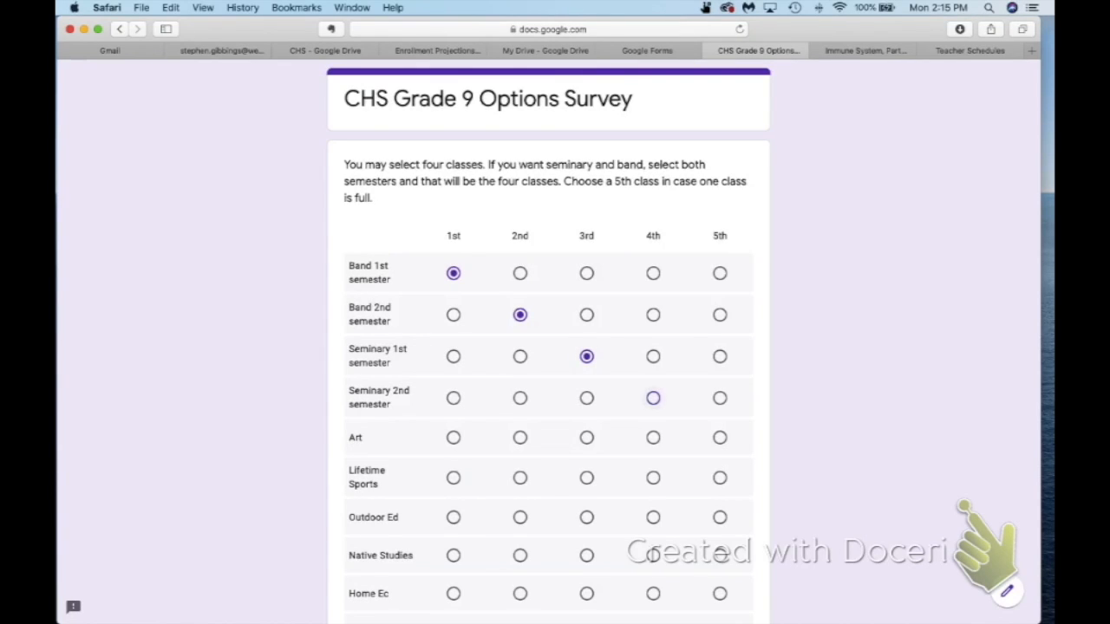
{"action": "left_click", "coordinate": [653, 398]}
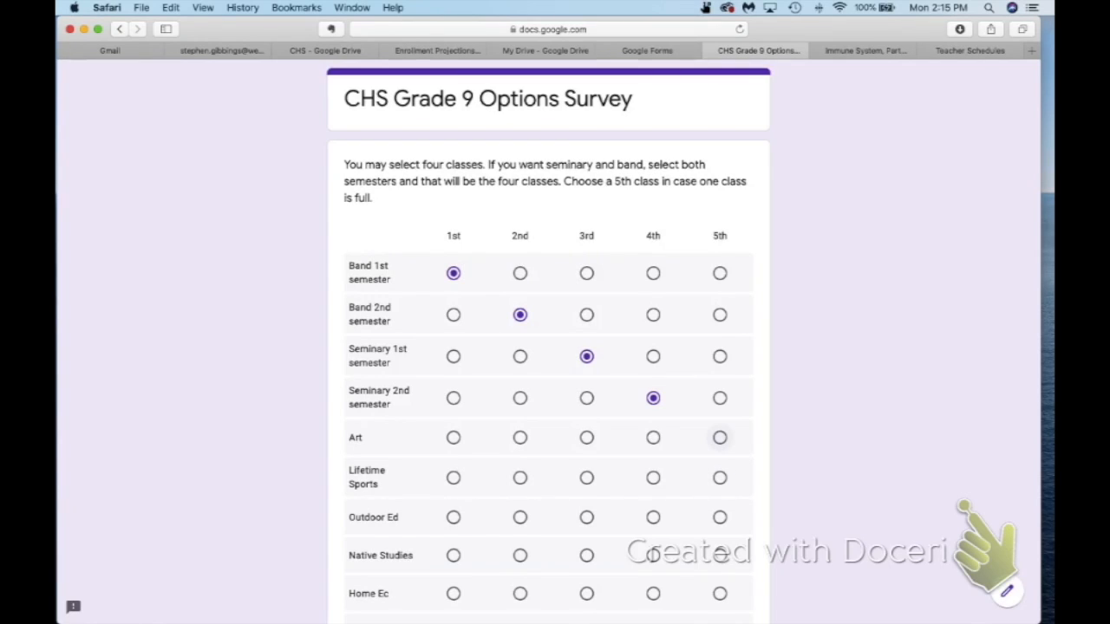
{"action": "left_click", "coordinate": [719, 437]}
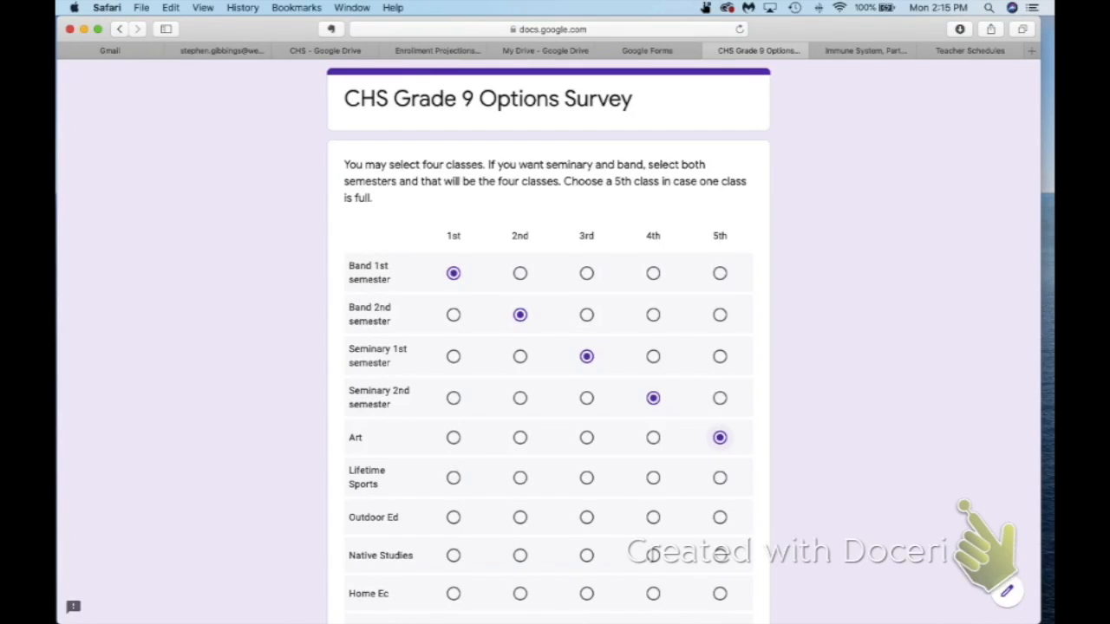
- Mark Art 1st, Native Studies 2nd, Lifetime Sports 3rd, Home Ec 4th, Industrial Arts 5th in the grid
{"action": "scroll", "scroll_direction": "down", "scroll_amount": 3}
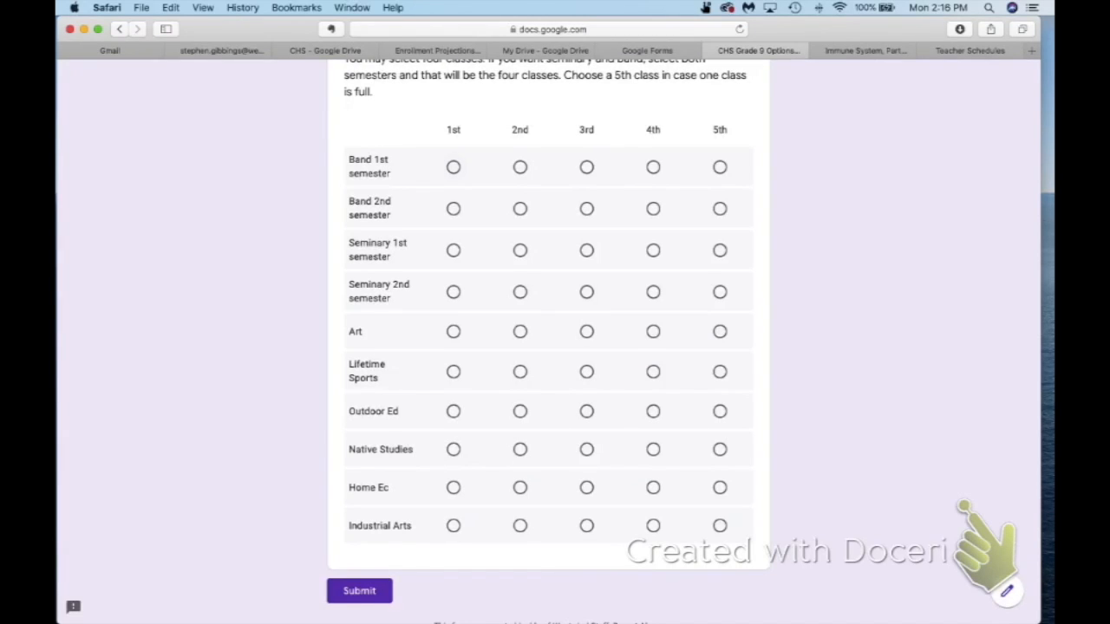
{"action": "left_click", "coordinate": [452, 332]}
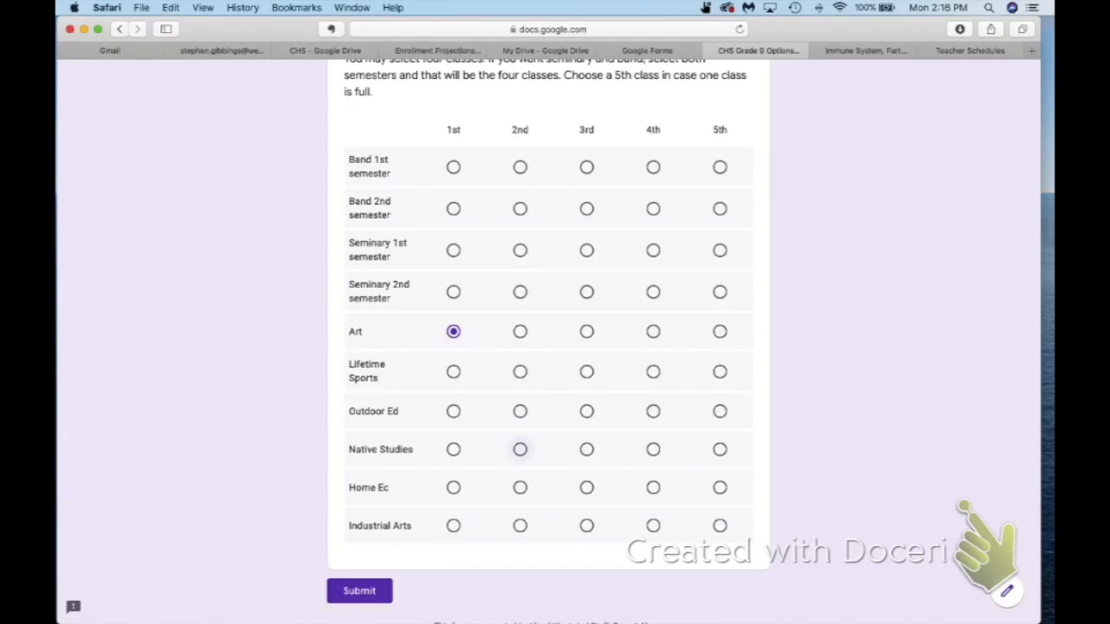
{"action": "left_click", "coordinate": [519, 449]}
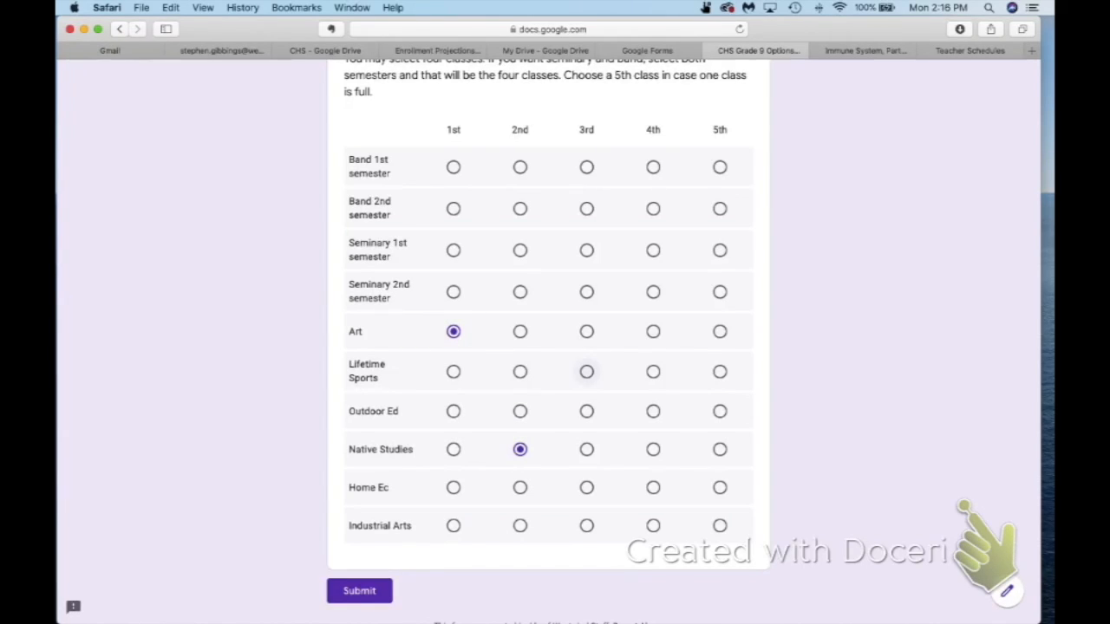
{"action": "left_click", "coordinate": [586, 371]}
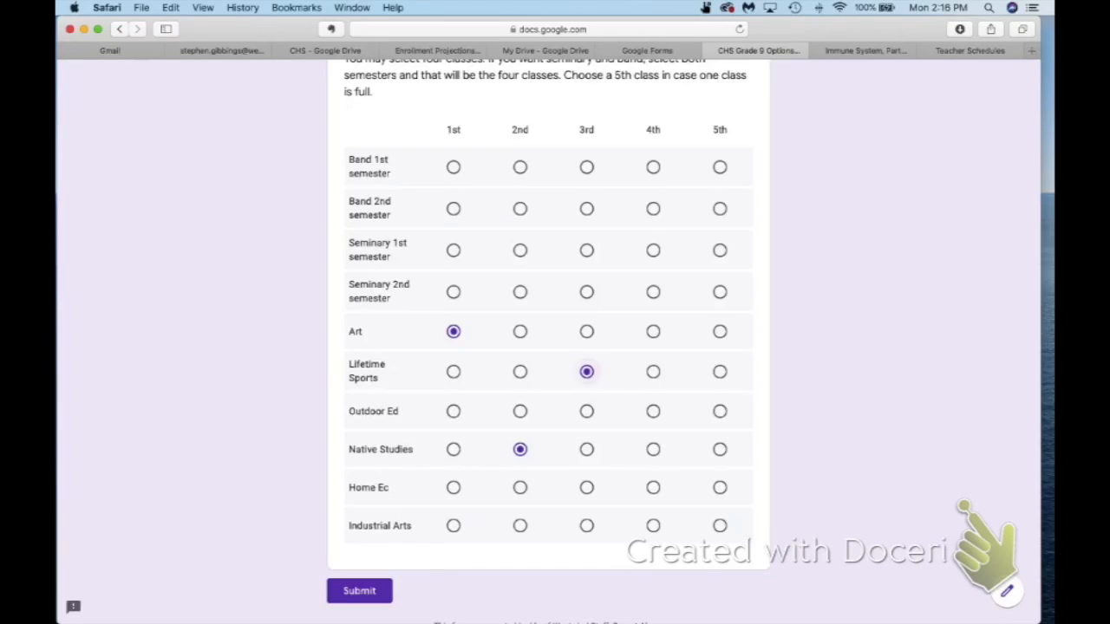
{"action": "left_click", "coordinate": [653, 488]}
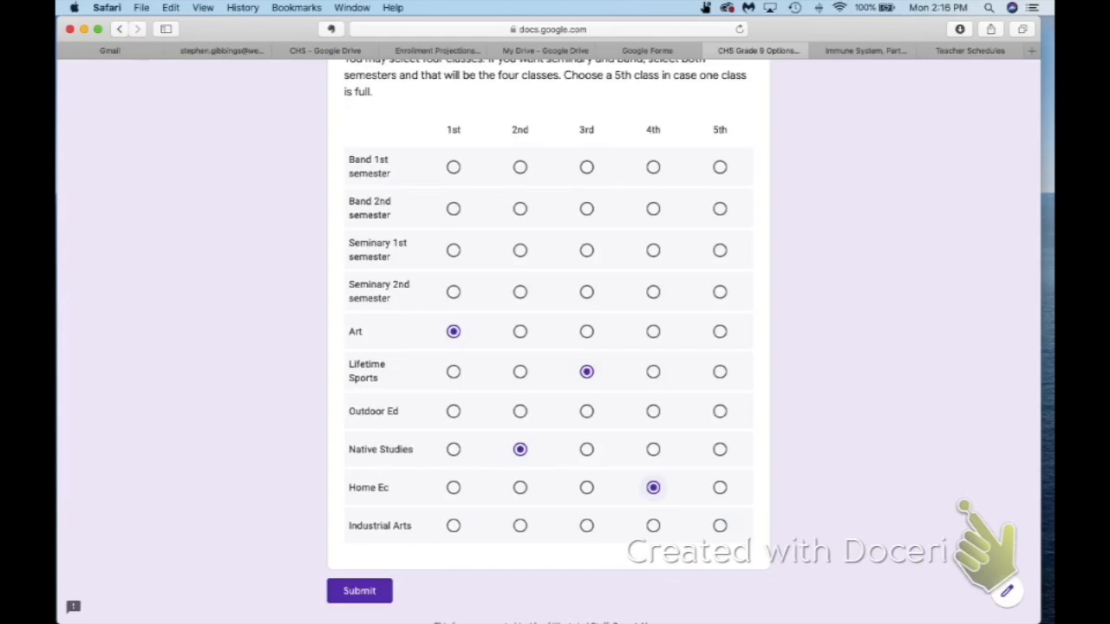
{"action": "left_click", "coordinate": [720, 525]}
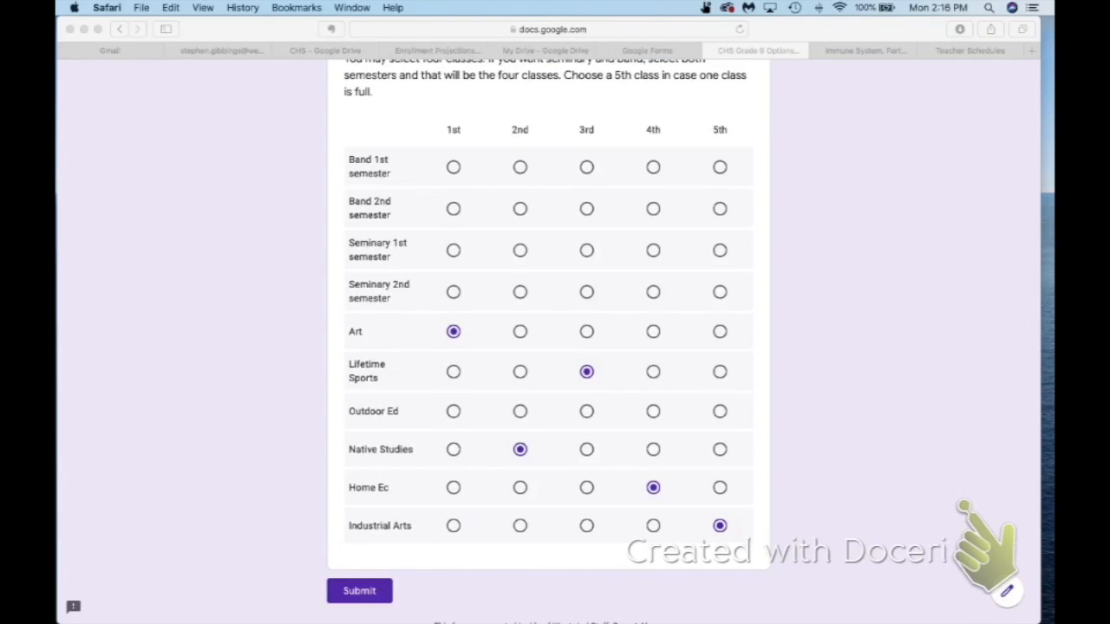